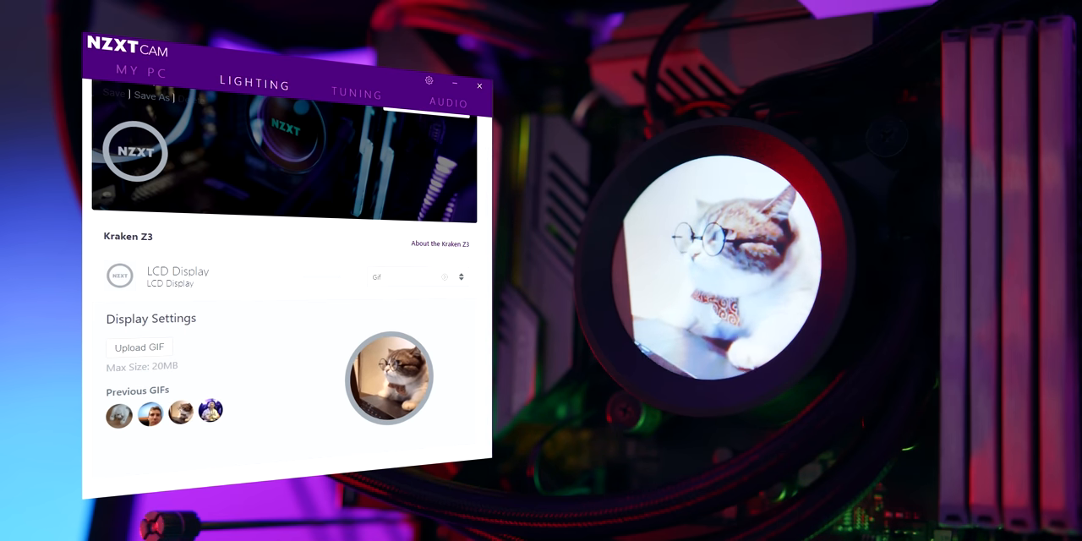
Step: Start Upload GIF so a file picker opens on the Desktop's folders and GIF files
{"action": "left_click", "coordinate": [139, 346]}
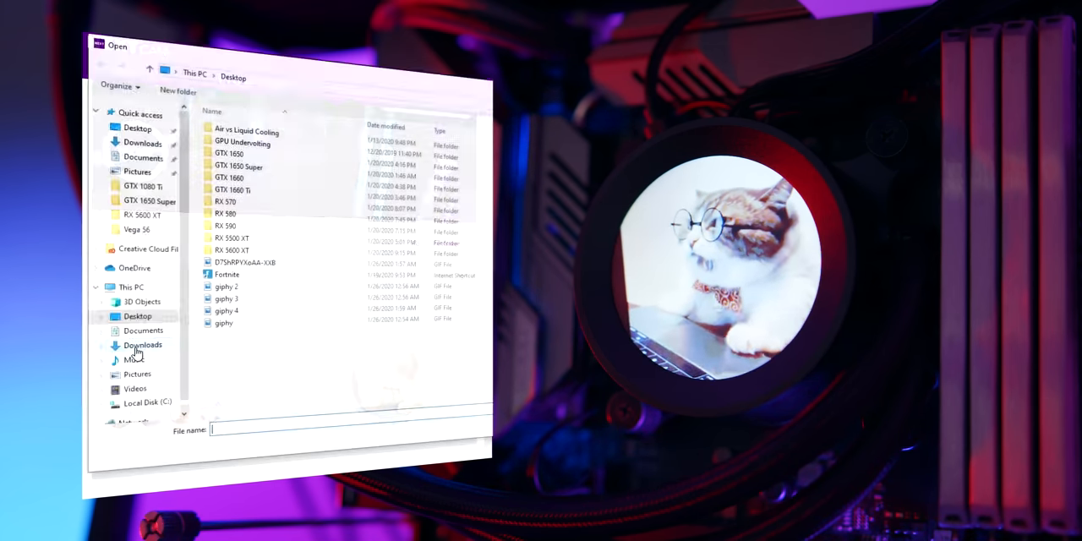